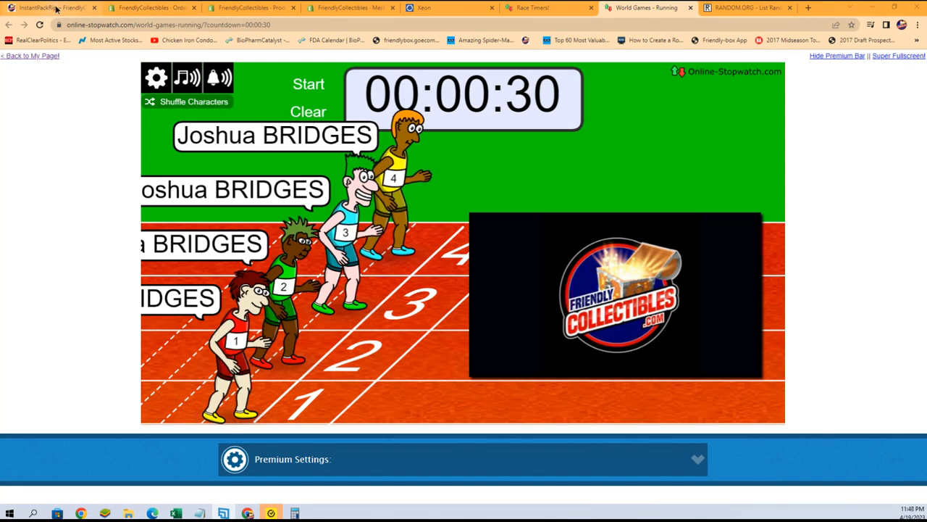
Browse the Friendly FILL collection in the Friendly Collectibles store
click(46, 7)
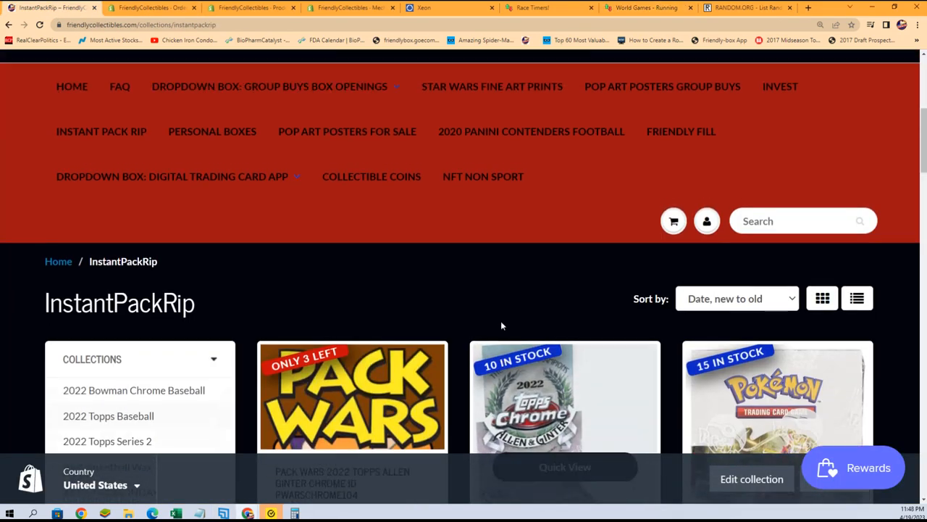
click(681, 131)
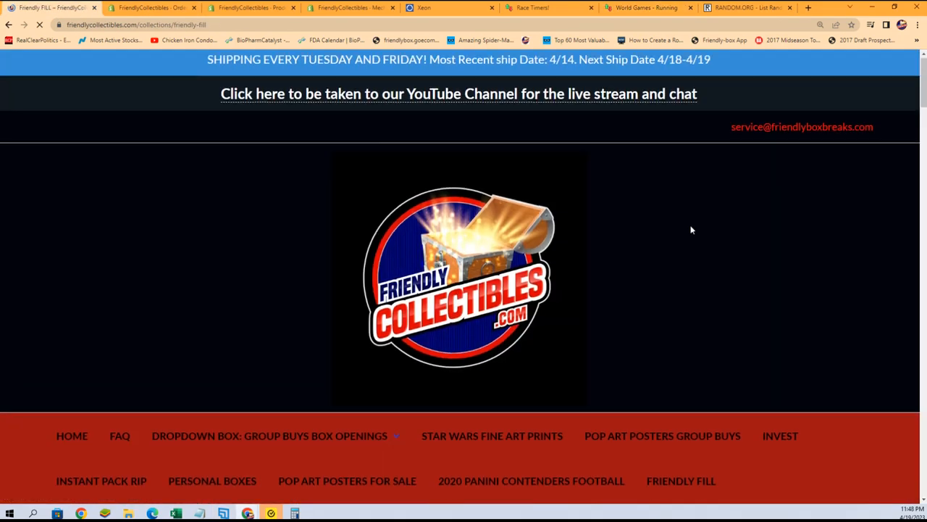
scroll(down, 3)
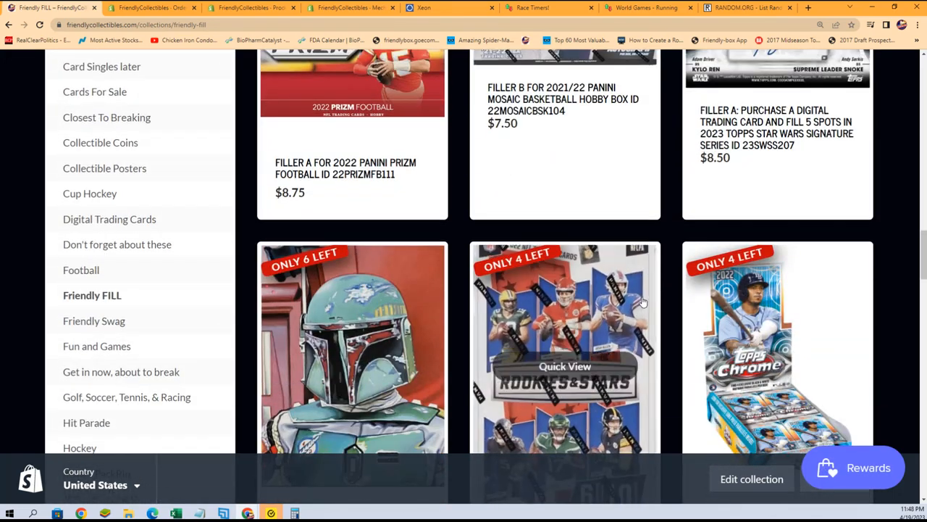
scroll(down, 3)
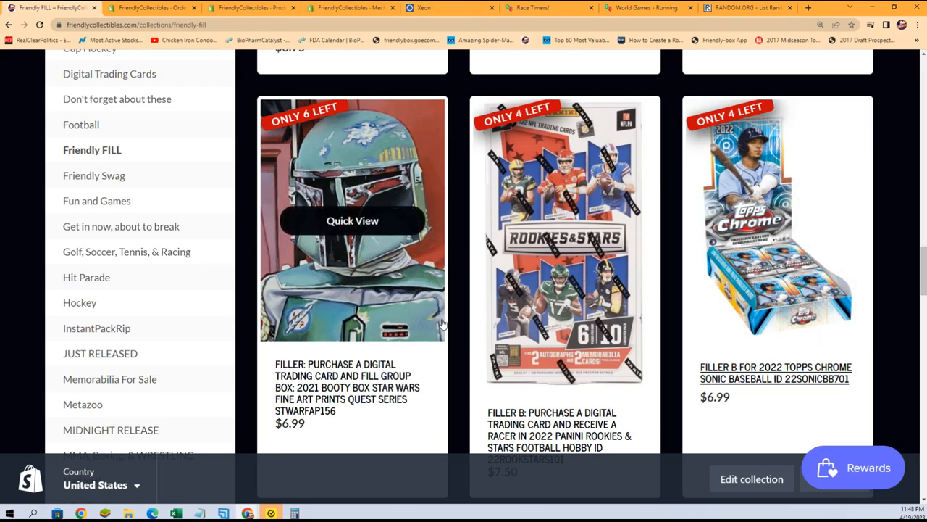
scroll(up, 3)
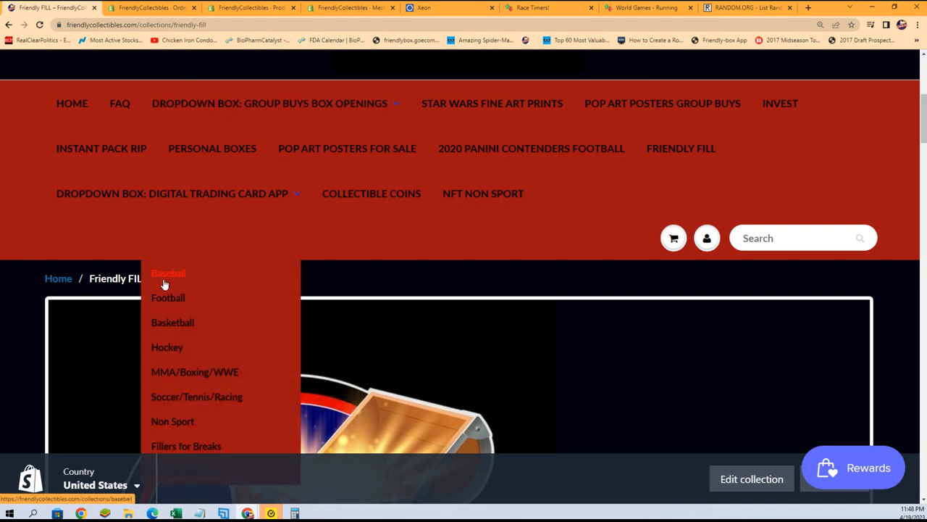
mouse_move(278, 103)
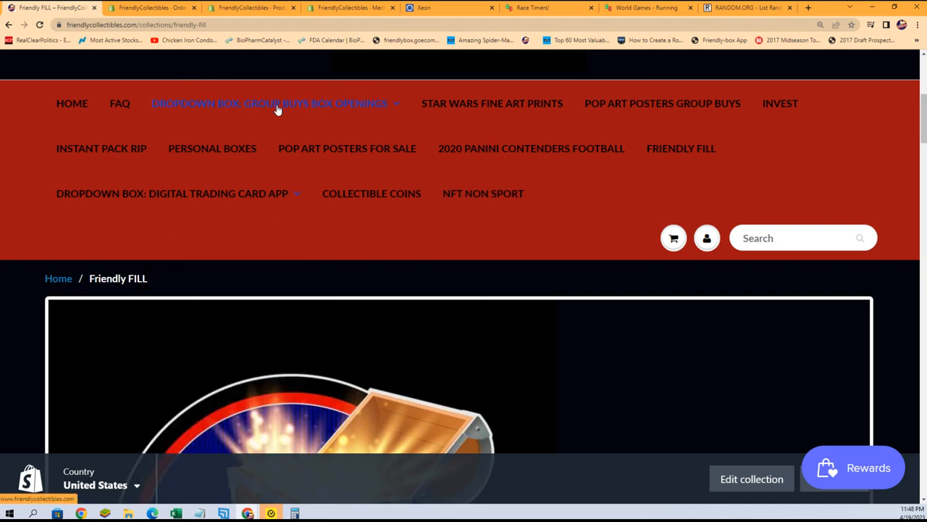
Scroll through the Baseball collection's hobby box listings and prices
scroll(down, 3)
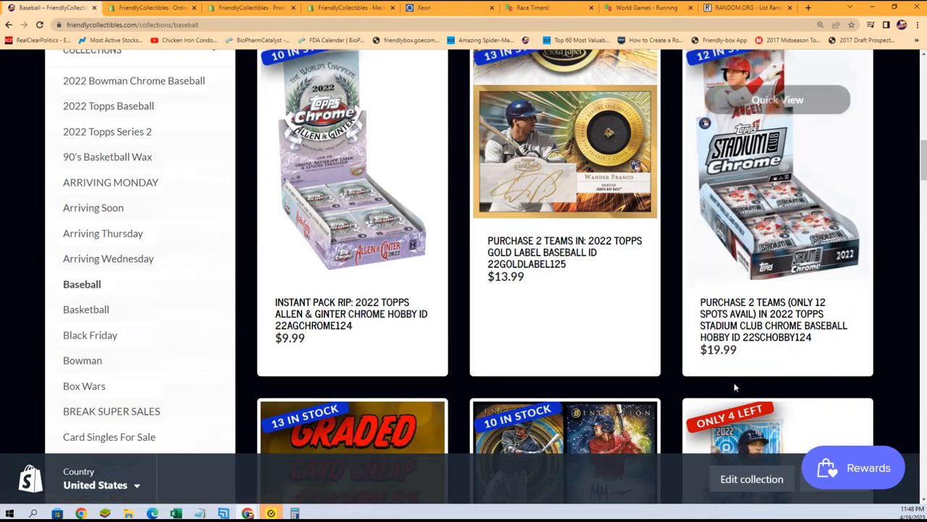
scroll(down, 3)
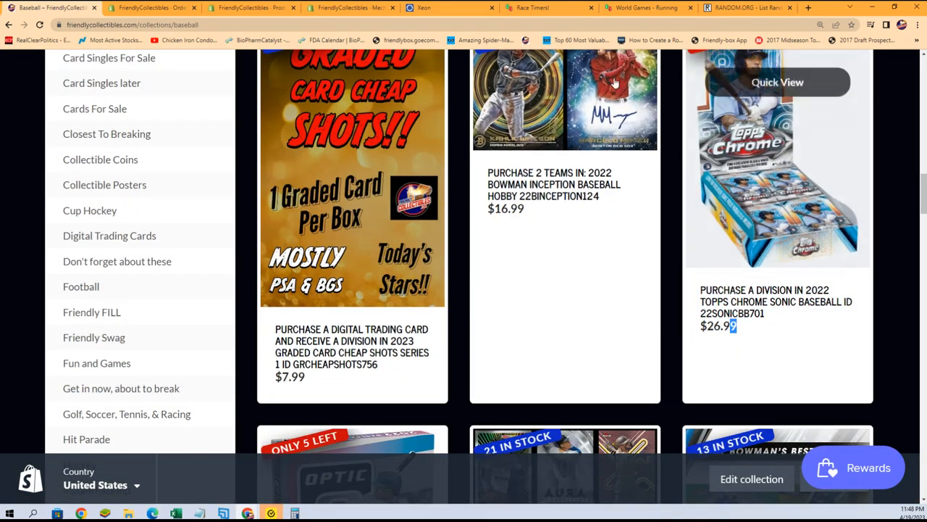
mouse_move(354, 7)
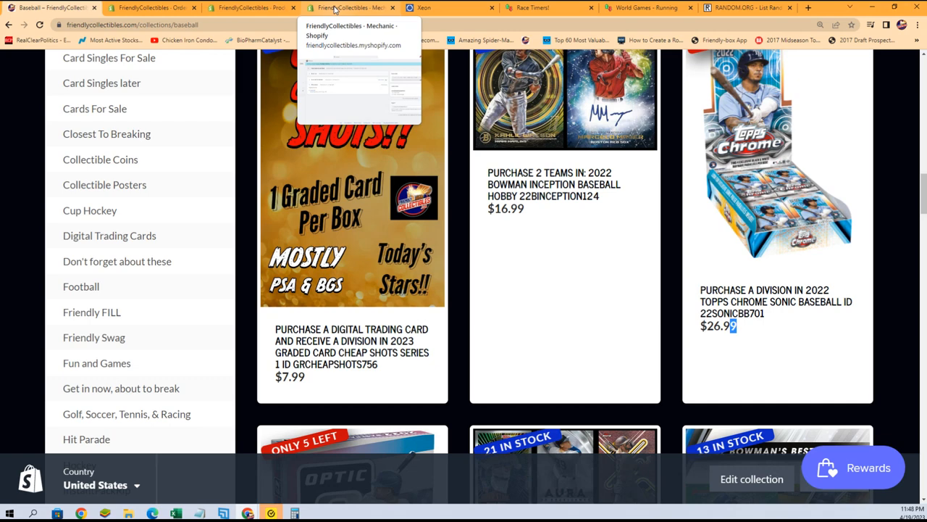
mouse_move(645, 7)
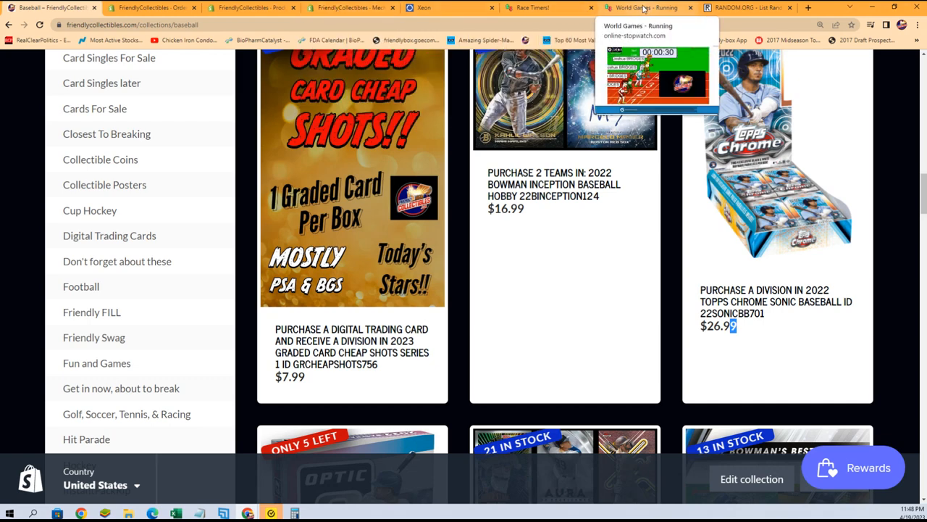
Return to the World Games race and shuffle the runners' starting order three times
click(645, 7)
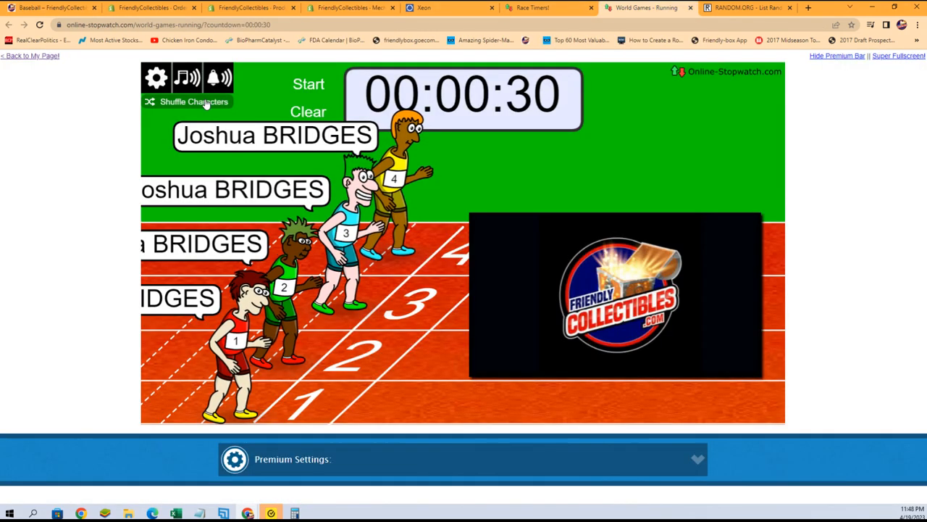
click(194, 101)
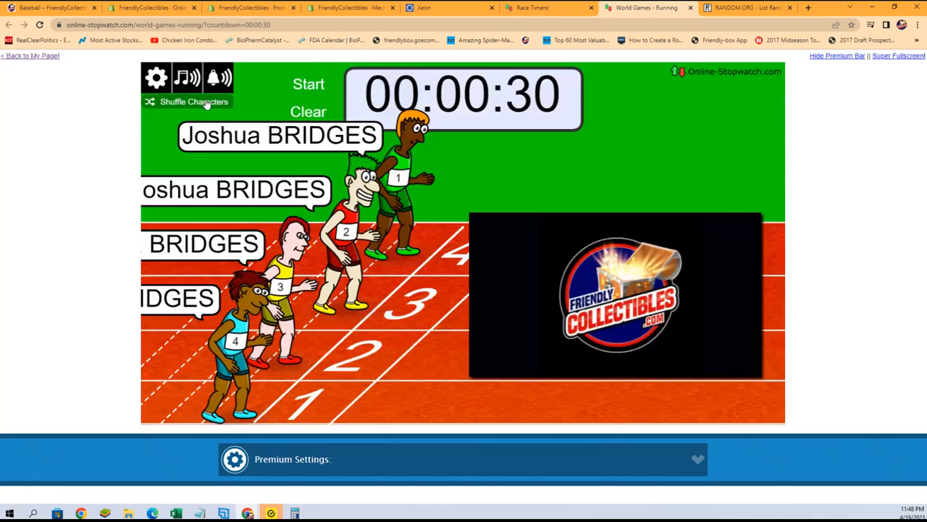
click(194, 101)
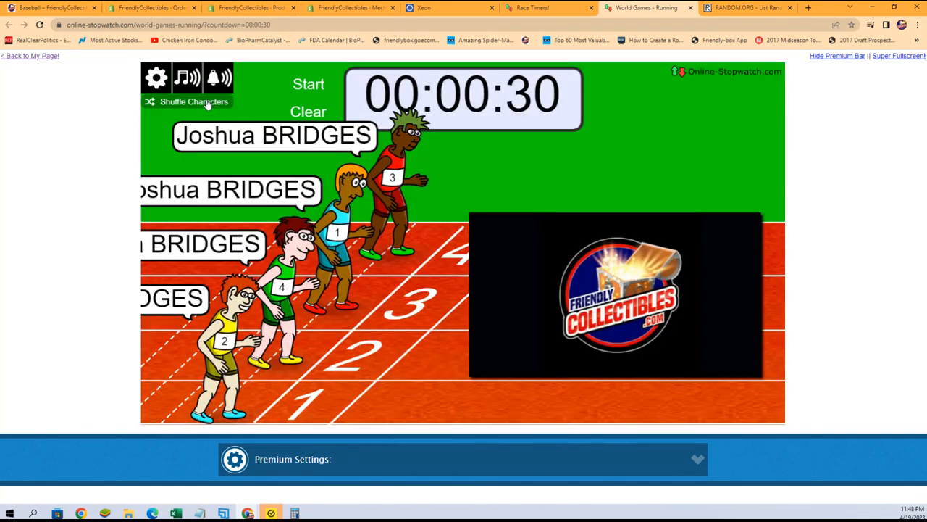
click(194, 101)
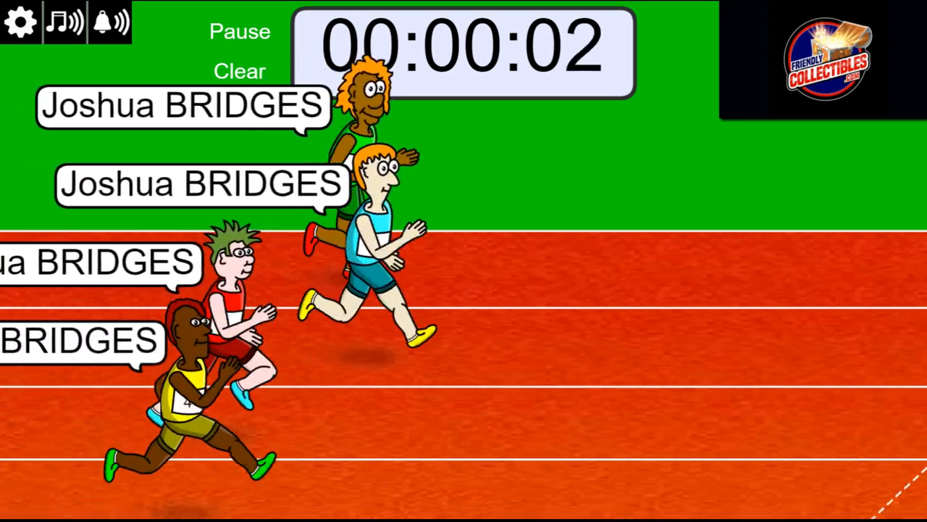
click(240, 71)
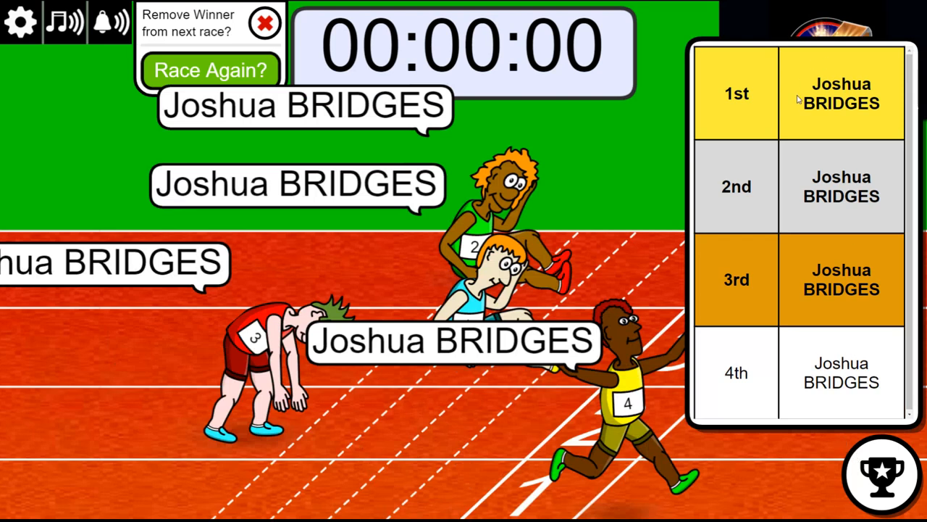
double_click(840, 93)
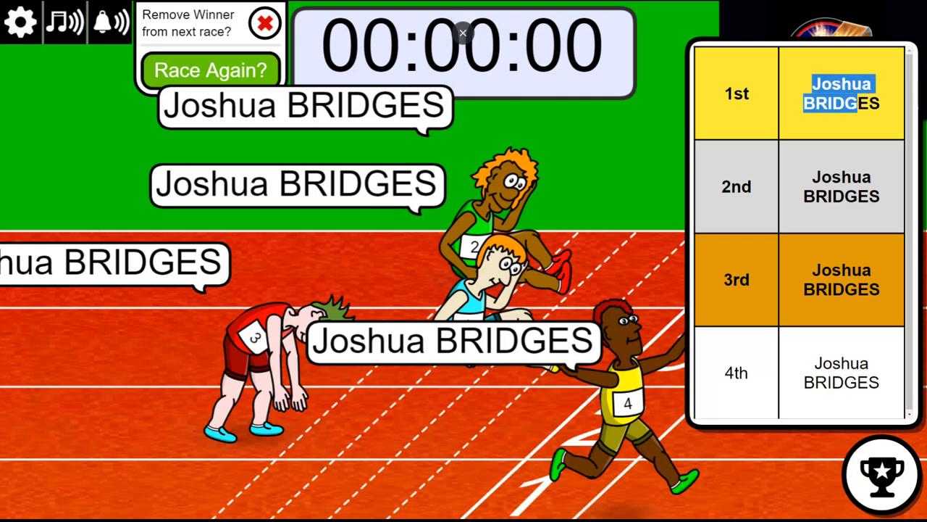